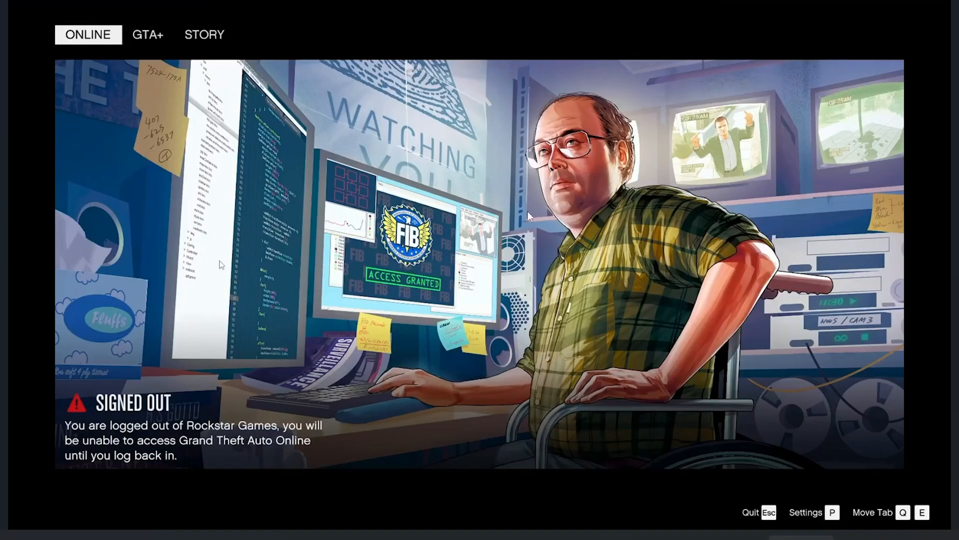
mouse_move(125, 340)
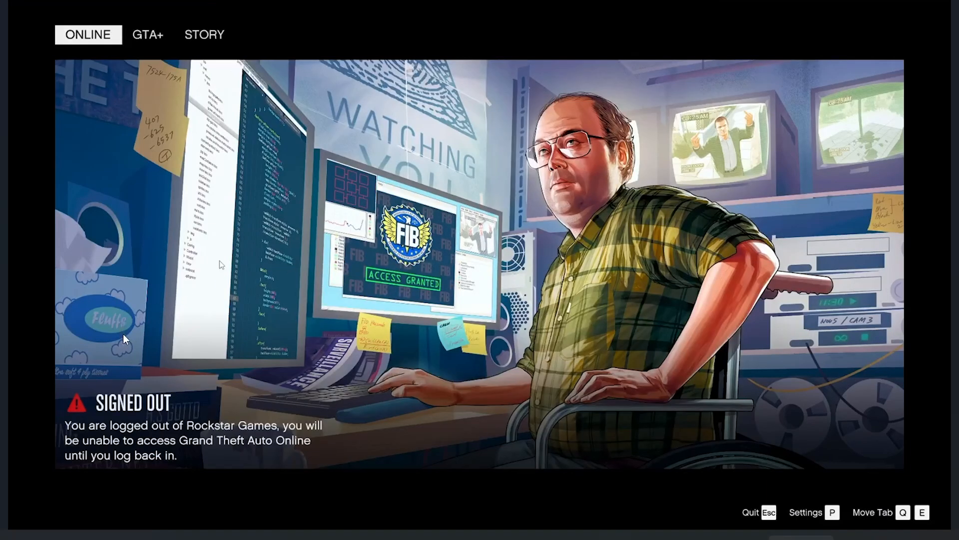
mouse_move(147, 428)
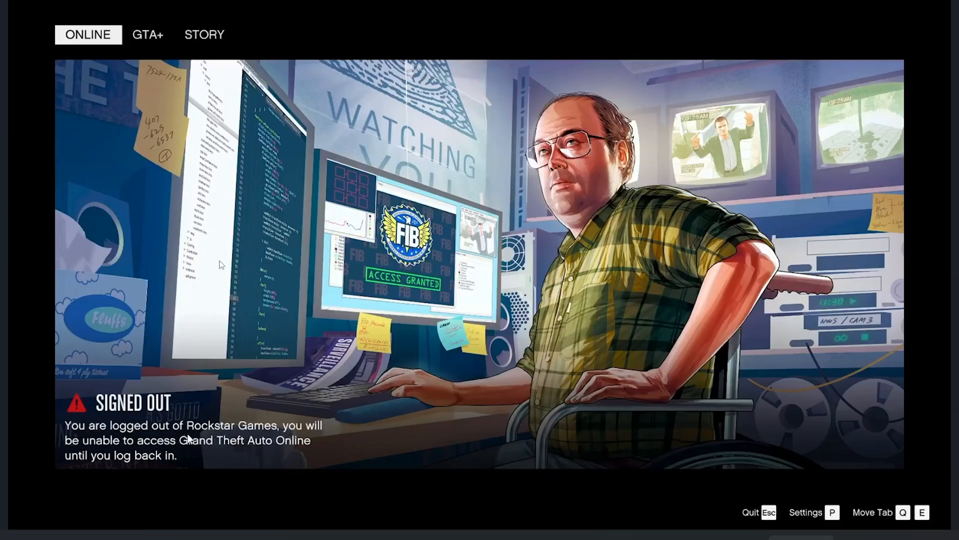
mouse_move(254, 453)
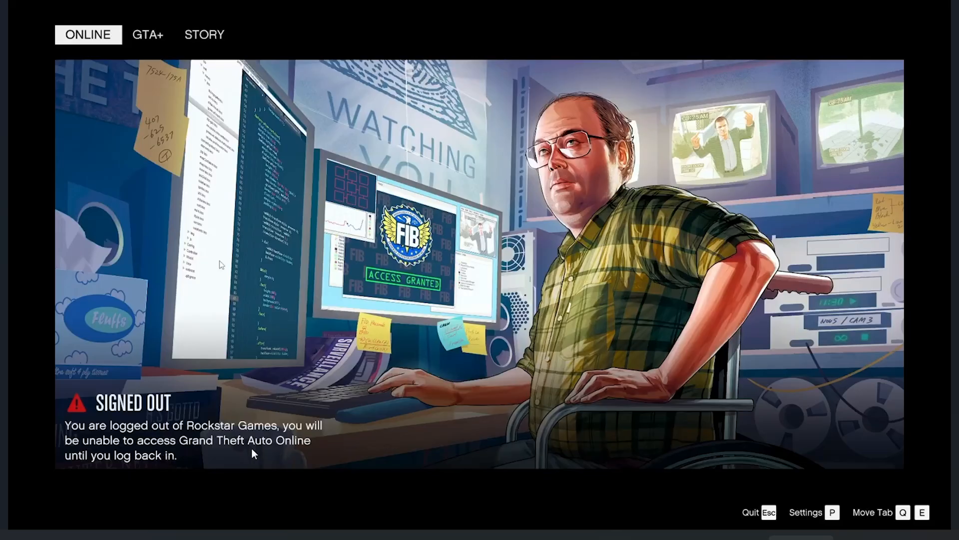
mouse_move(344, 403)
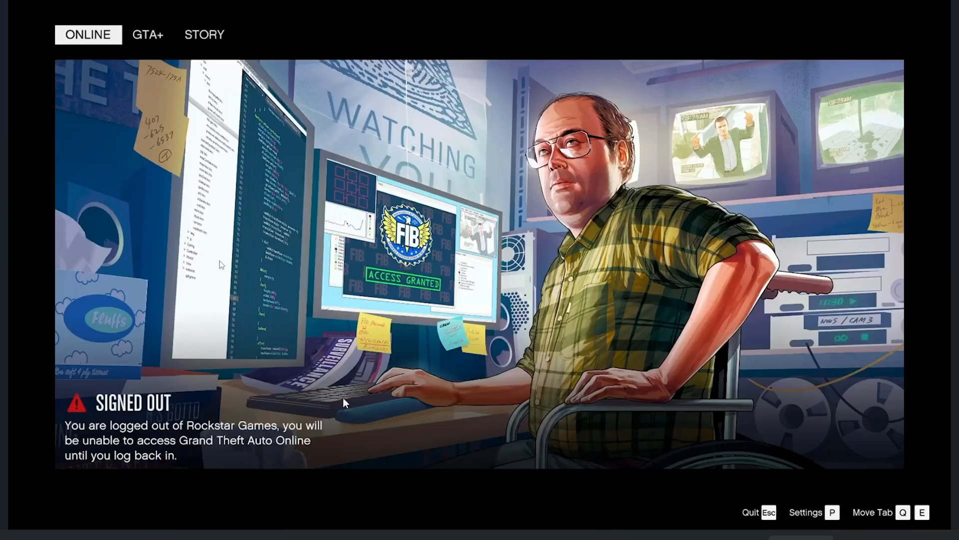
mouse_move(344, 351)
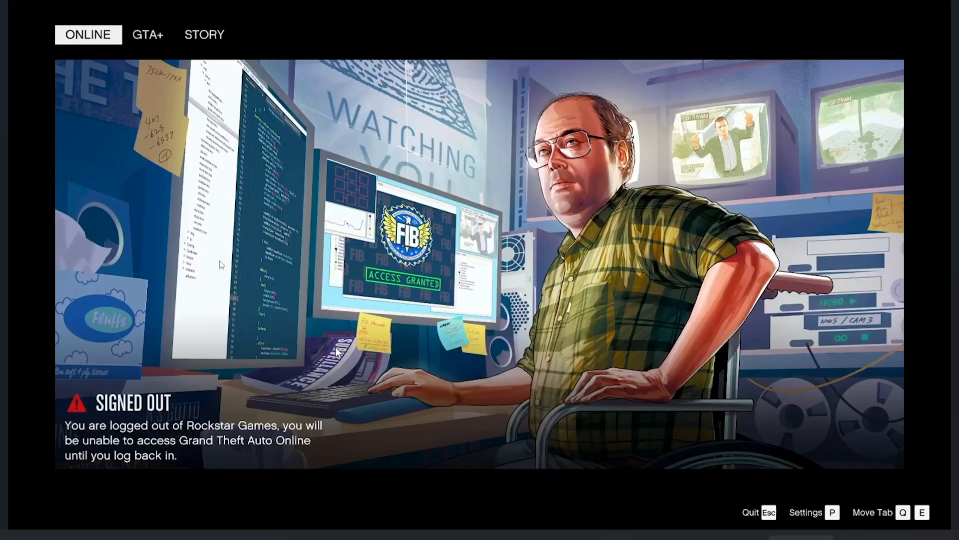
mouse_move(761, 511)
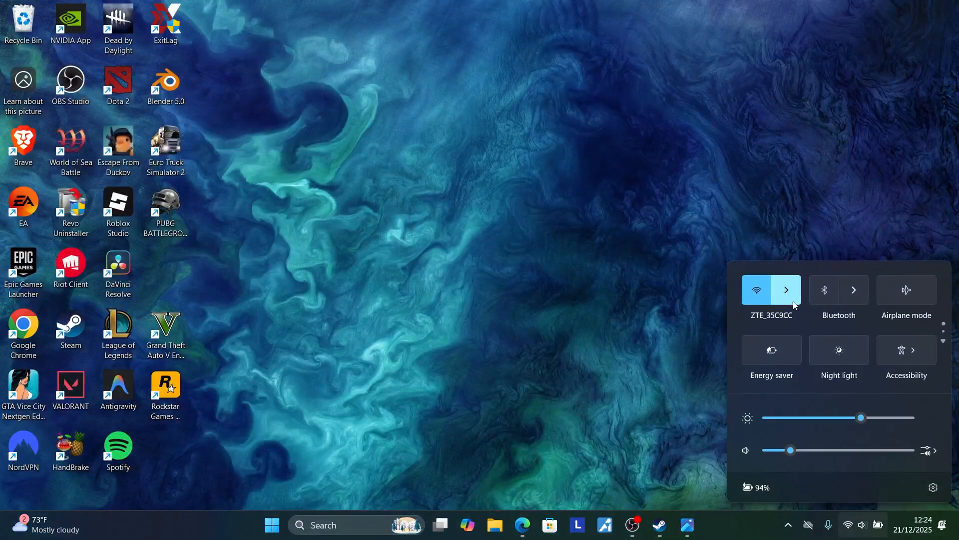
Step: Disconnect and reconnect ZTE_35C9CC Wi-Fi from Quick Settings, then launch Steam from the desktop shortcut
left_click(785, 289)
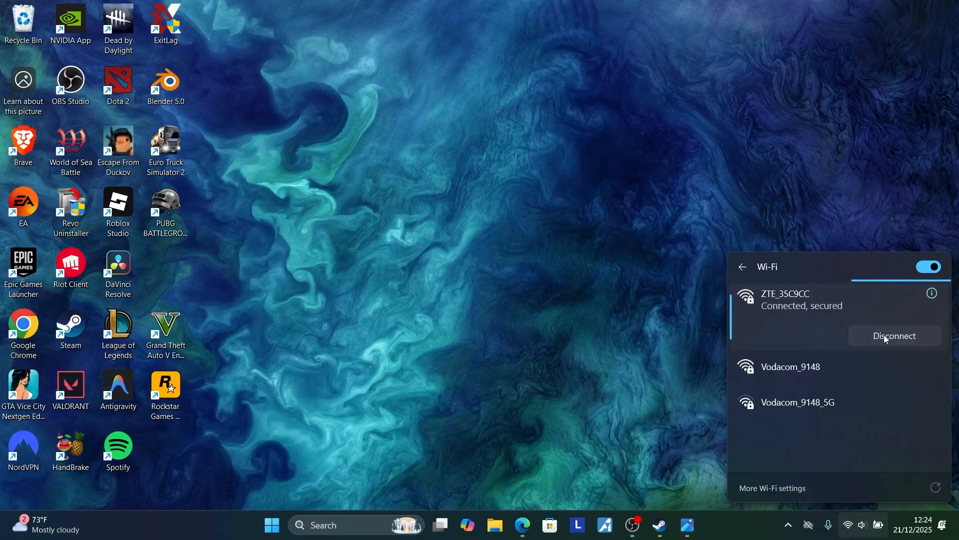
left_click(894, 335)
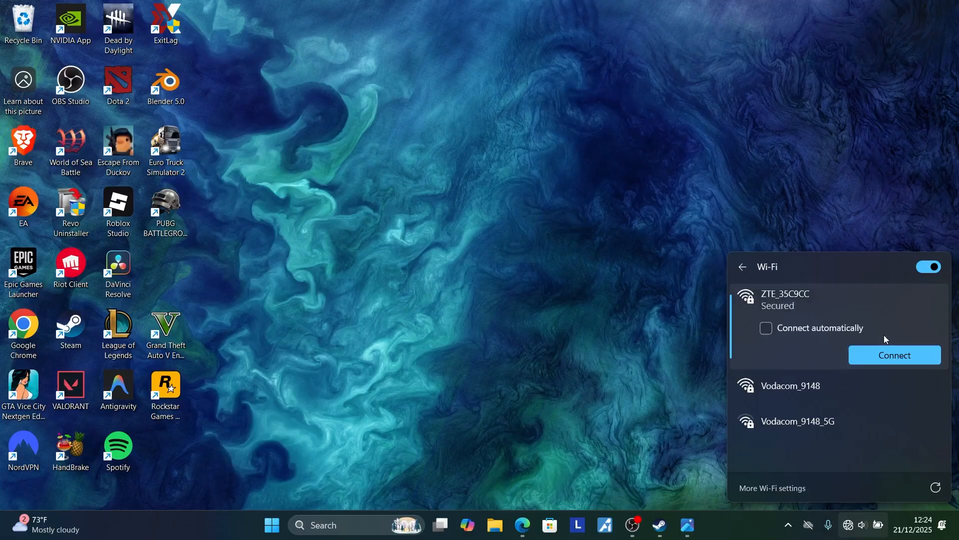
left_click(894, 354)
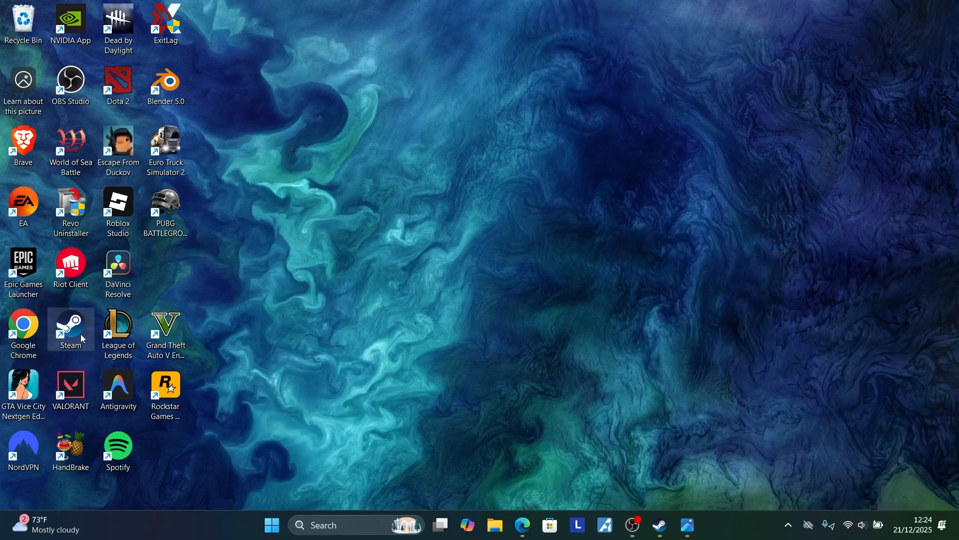
double_click(70, 329)
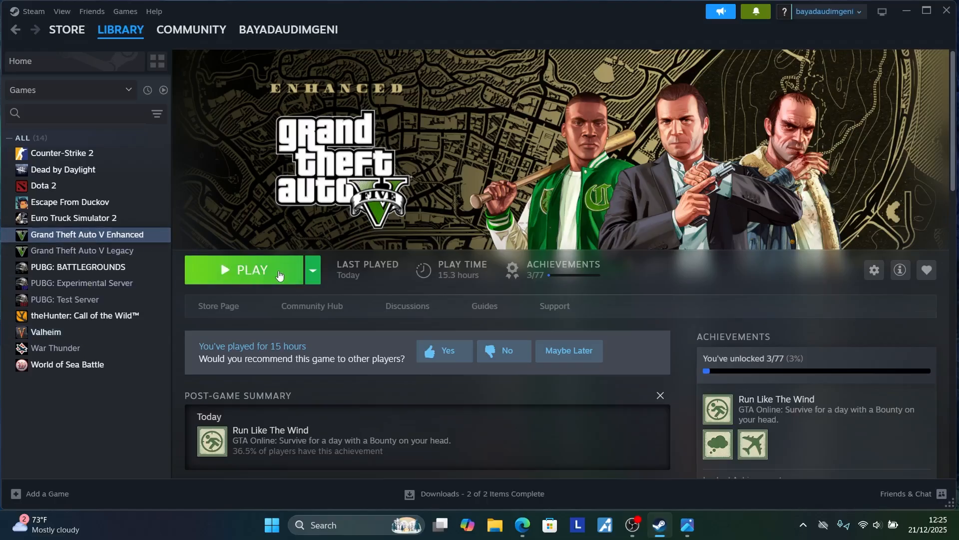
mouse_move(263, 278)
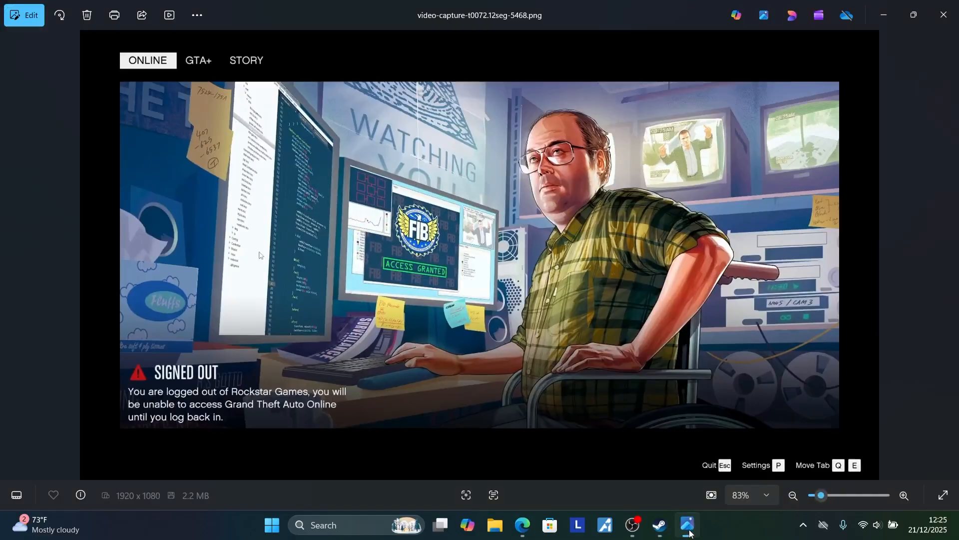
mouse_move(633, 442)
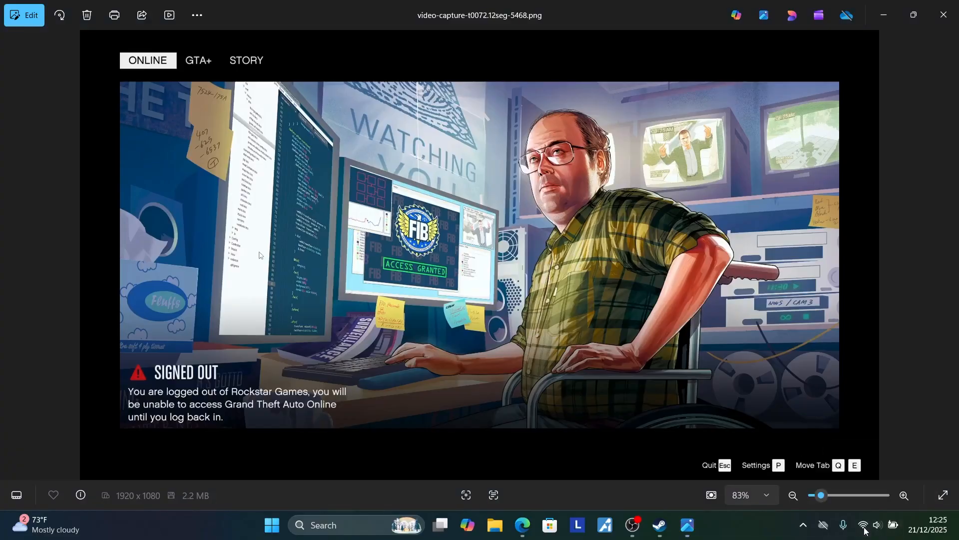
Step: Check the tray Wi-Fi list shows ZTE_35C9CC as Connected, secured, then return to Steam
left_click(862, 524)
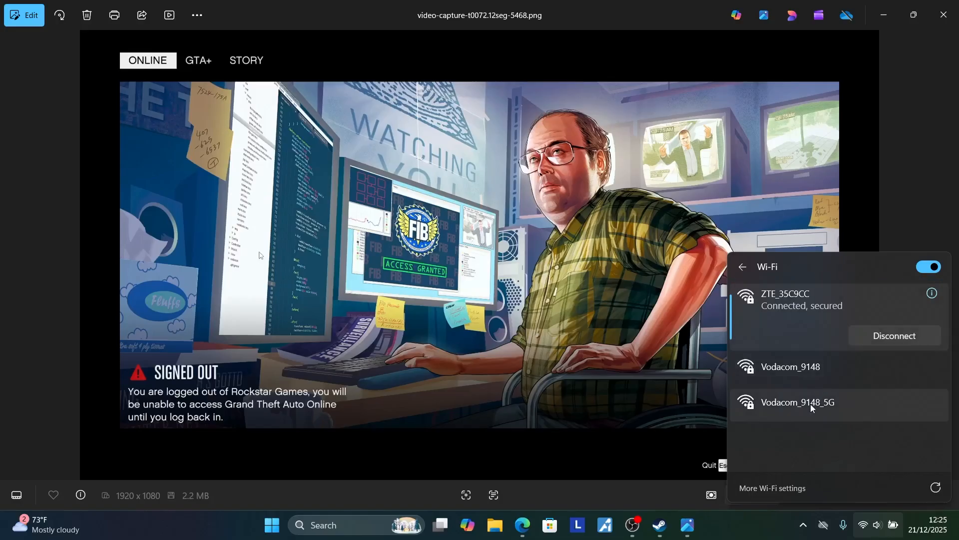
left_click(797, 402)
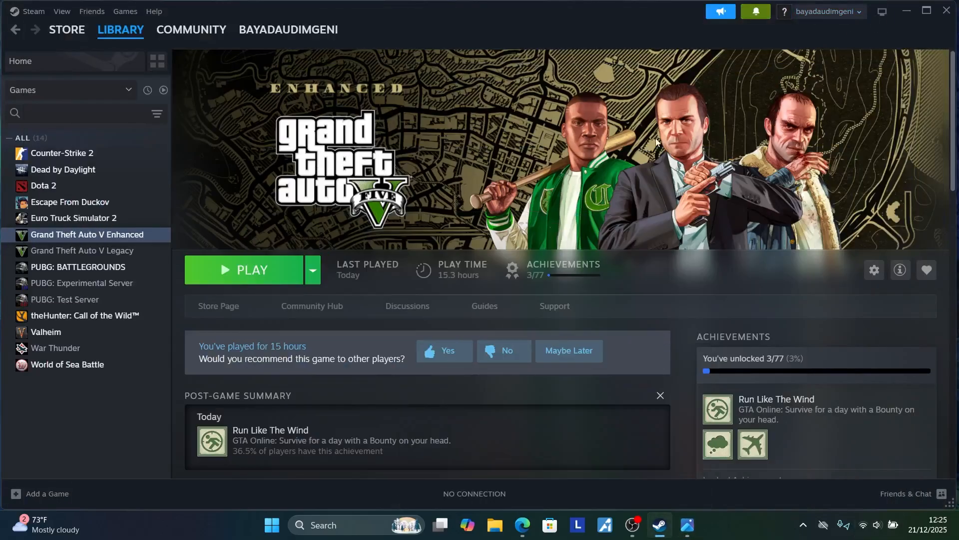
mouse_move(262, 270)
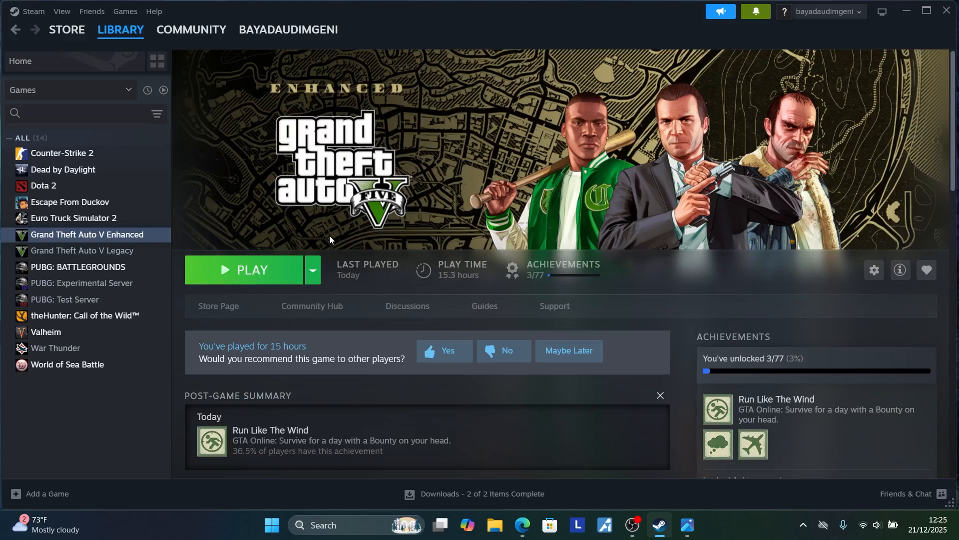
mouse_move(540, 431)
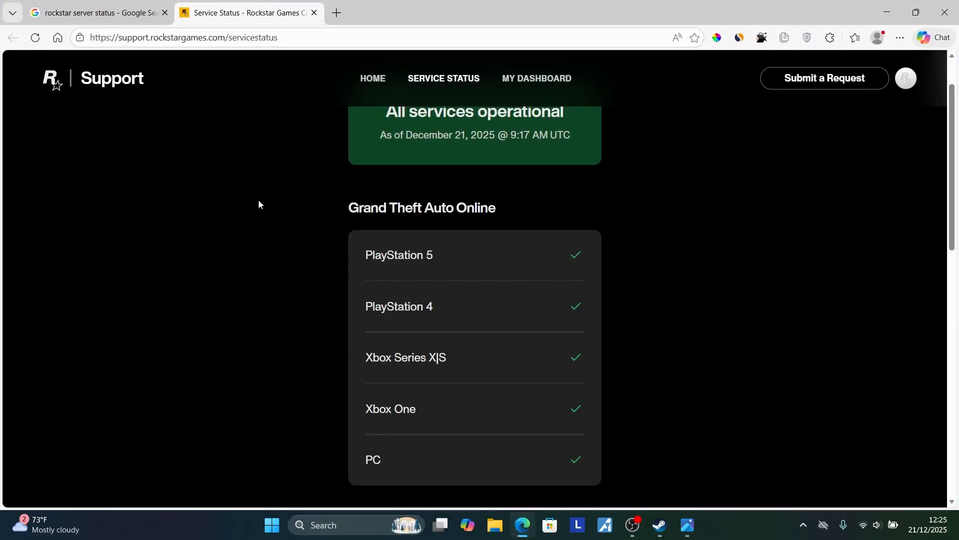
Step: Scroll the Grand Theft Auto Online status list to confirm every platform shows a green check
scroll("up", 3)
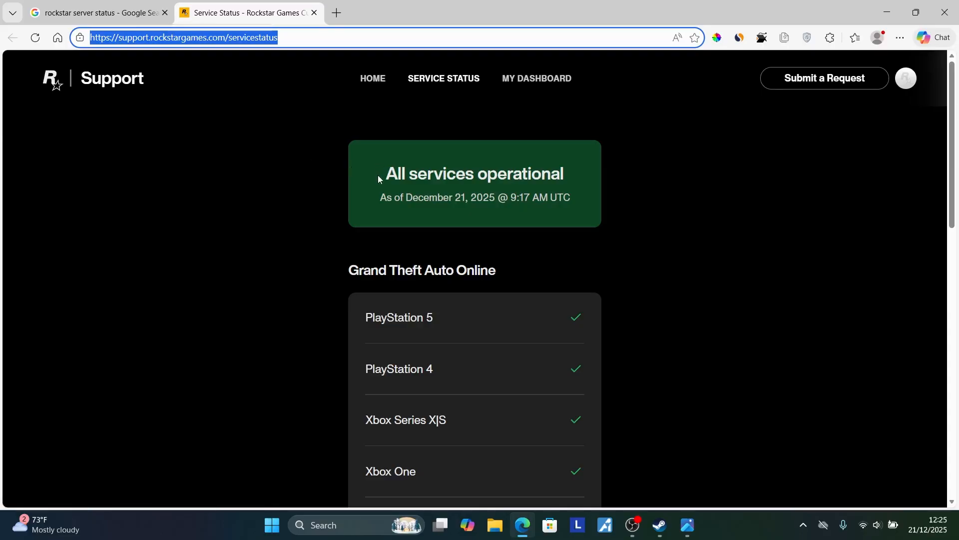
mouse_move(420, 211)
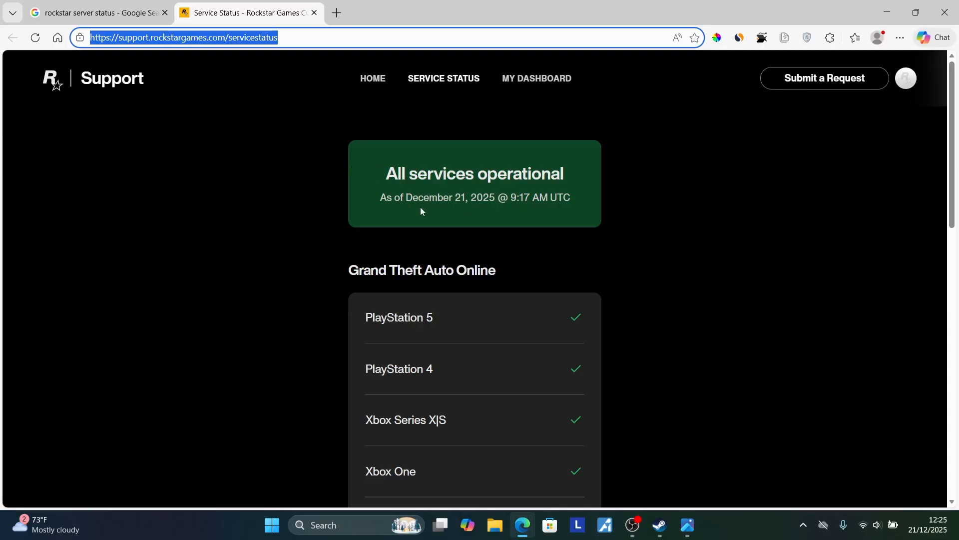
scroll("down", 3)
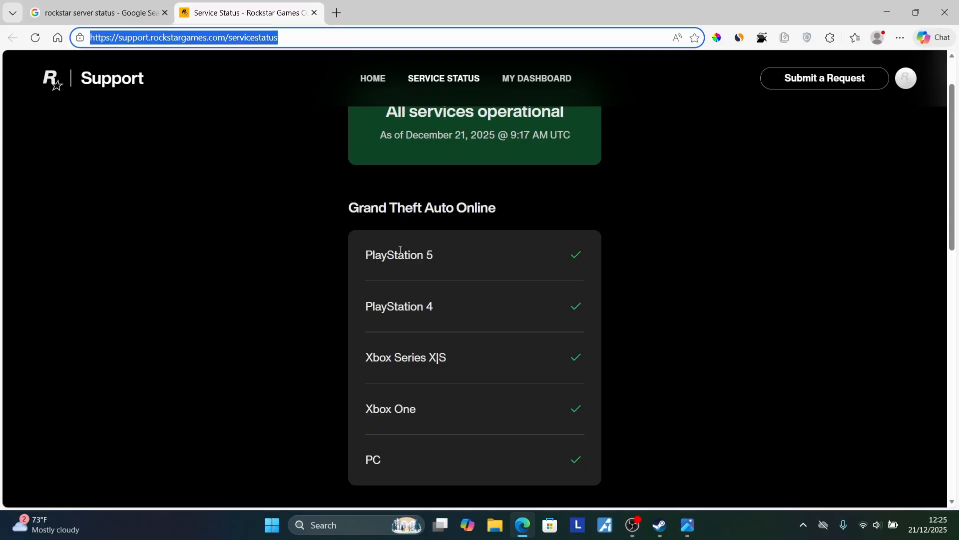
mouse_move(457, 362)
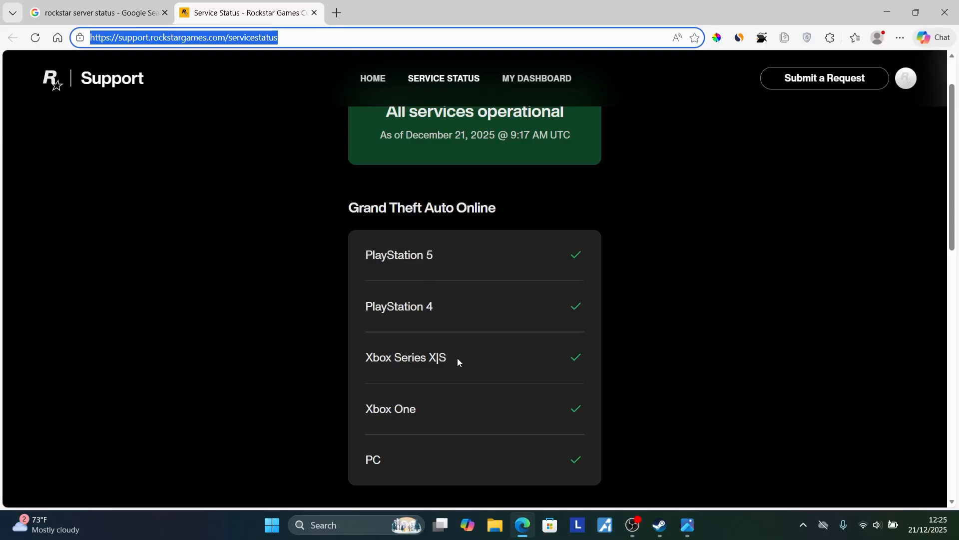
mouse_move(400, 446)
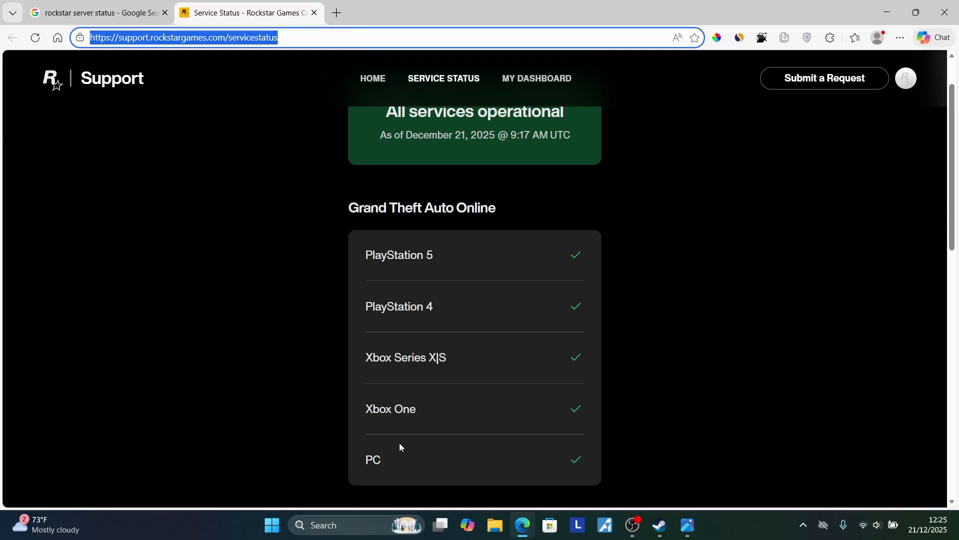
mouse_move(589, 250)
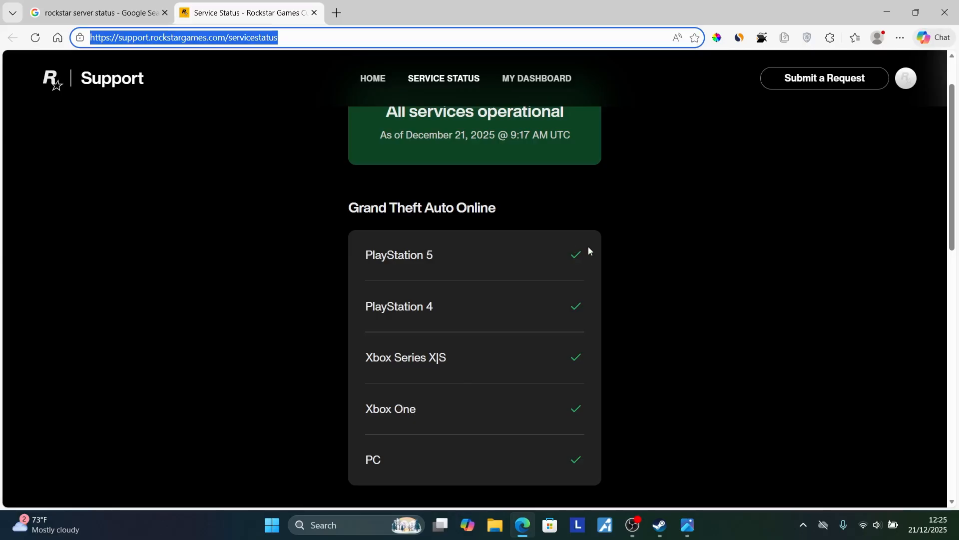
mouse_move(566, 336)
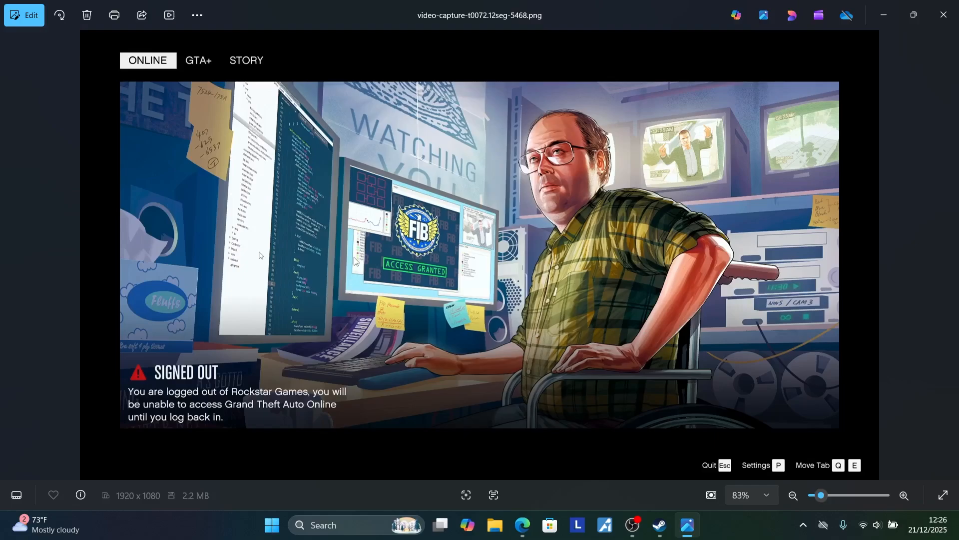
mouse_move(371, 224)
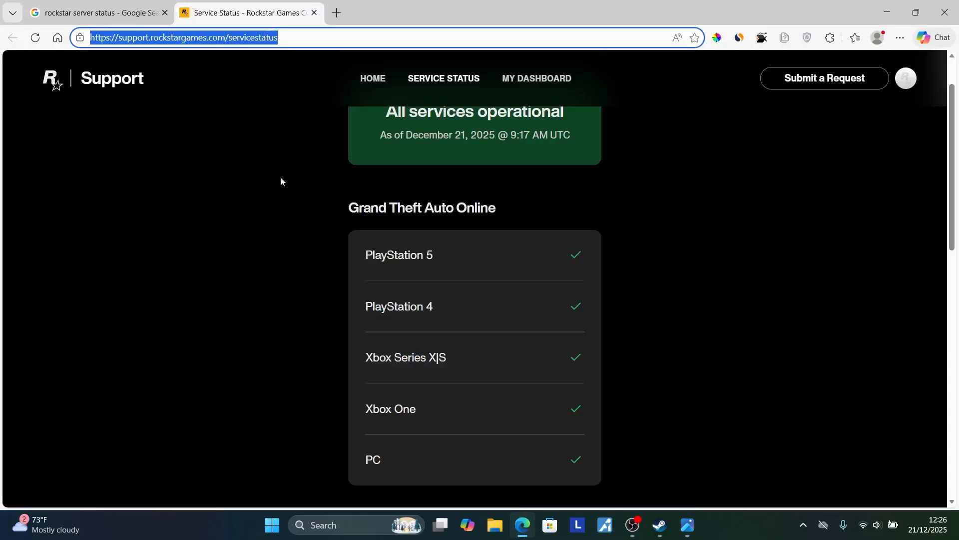
mouse_move(286, 184)
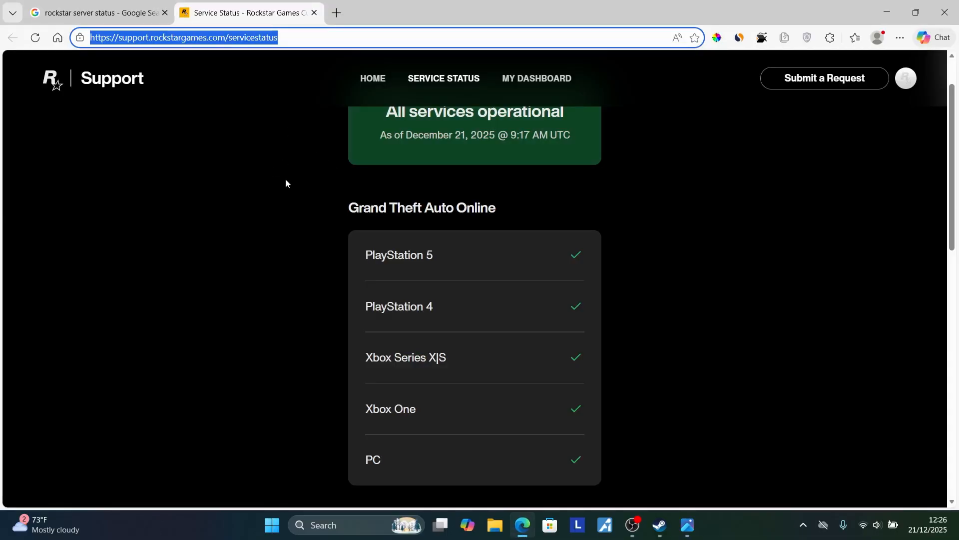
left_click(687, 526)
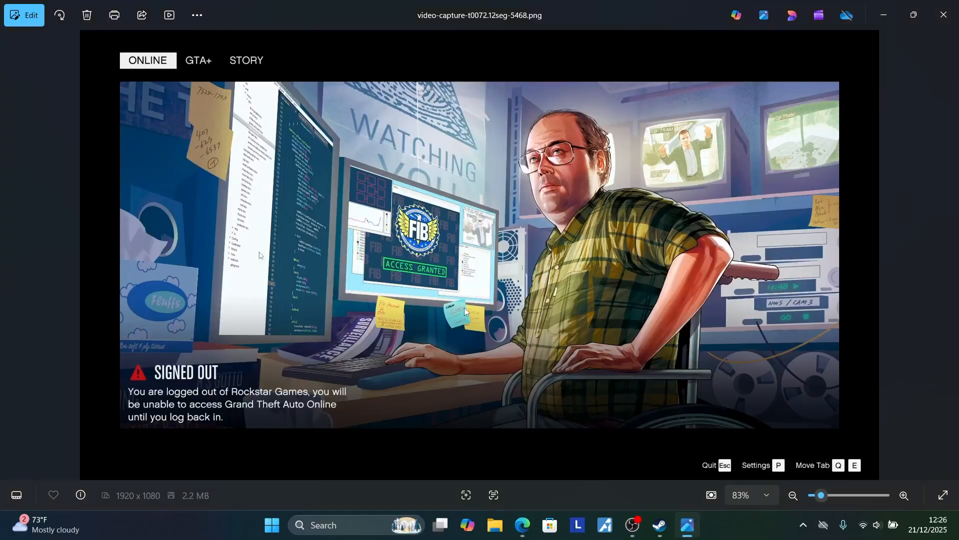